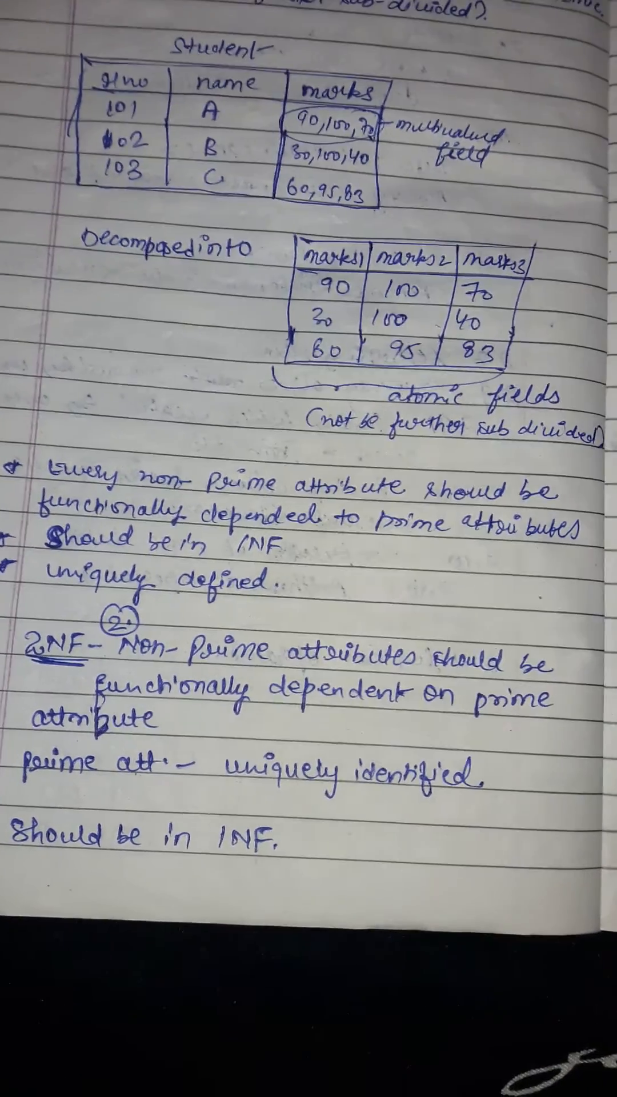
scroll("down", 3)
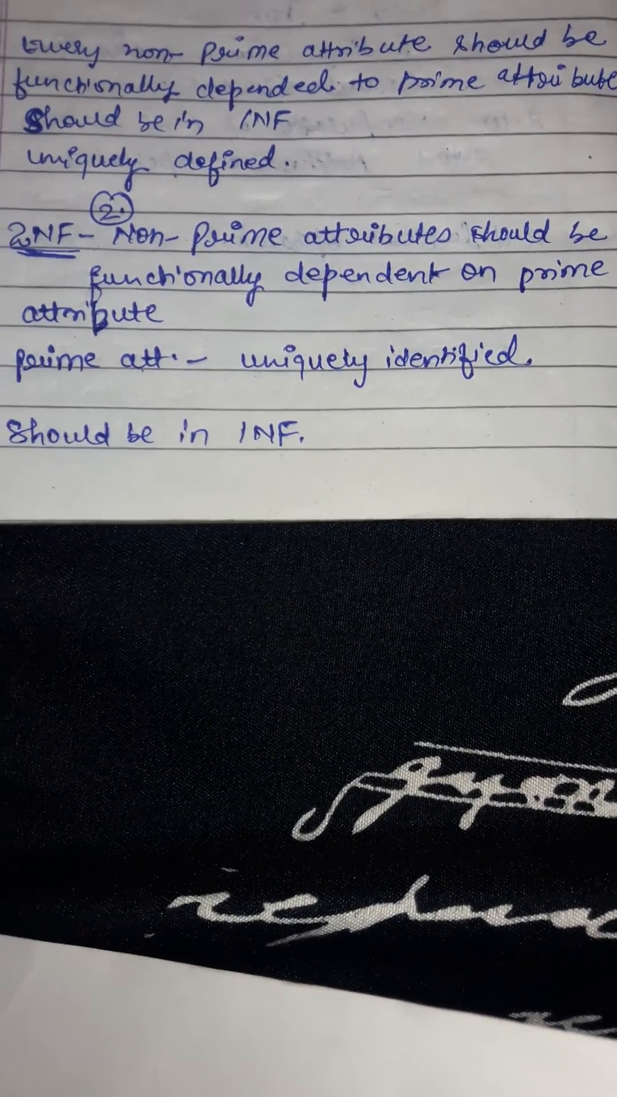
scroll("down", 3)
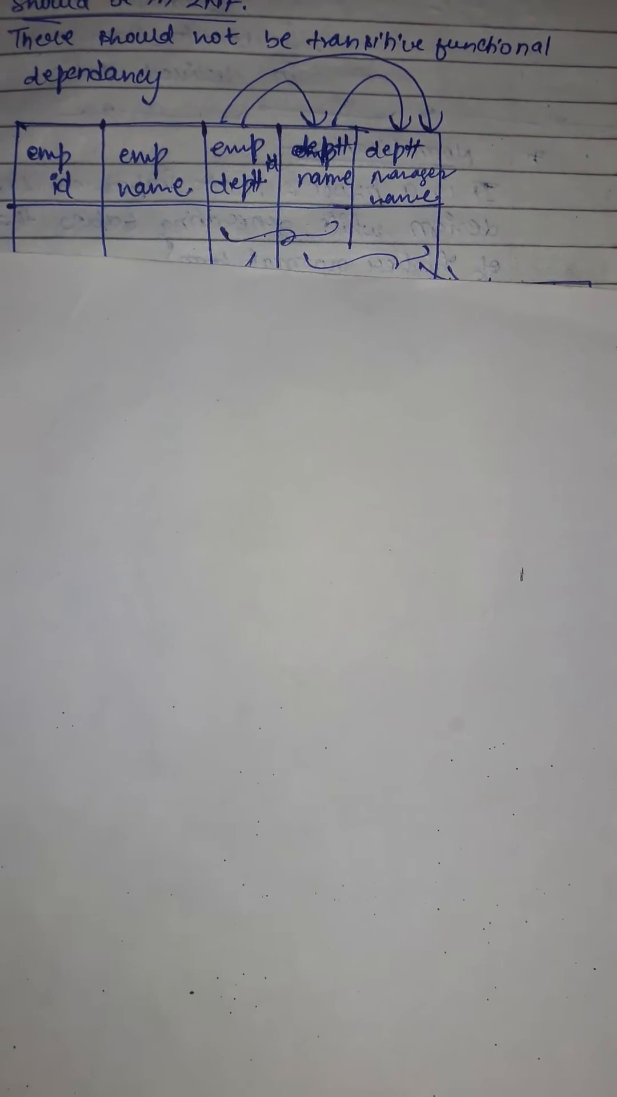
scroll("down", 3)
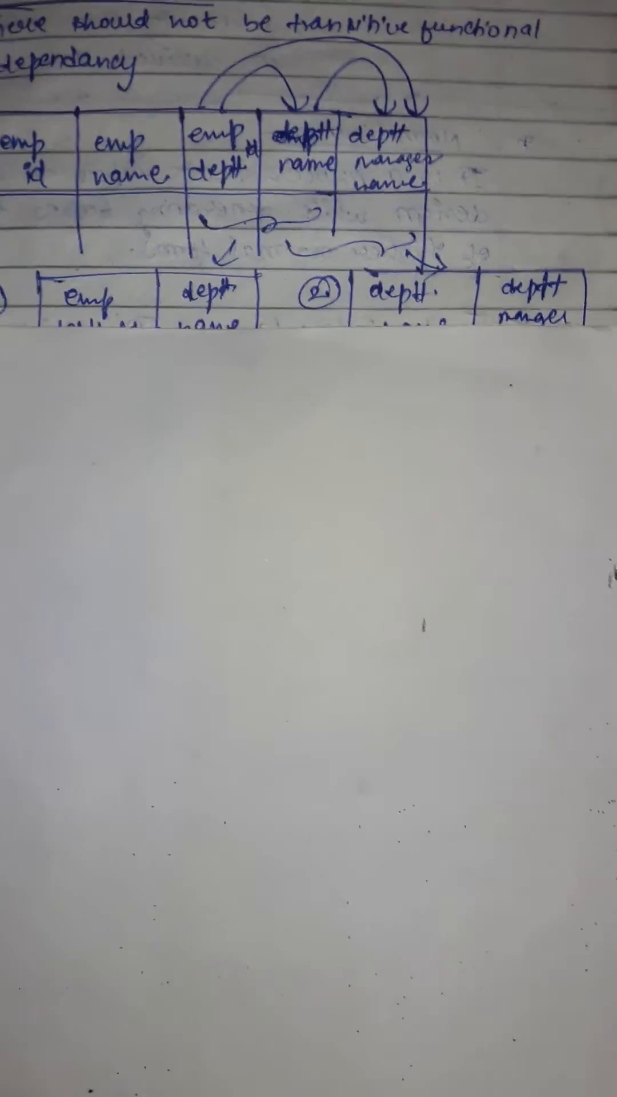
scroll("down", 3)
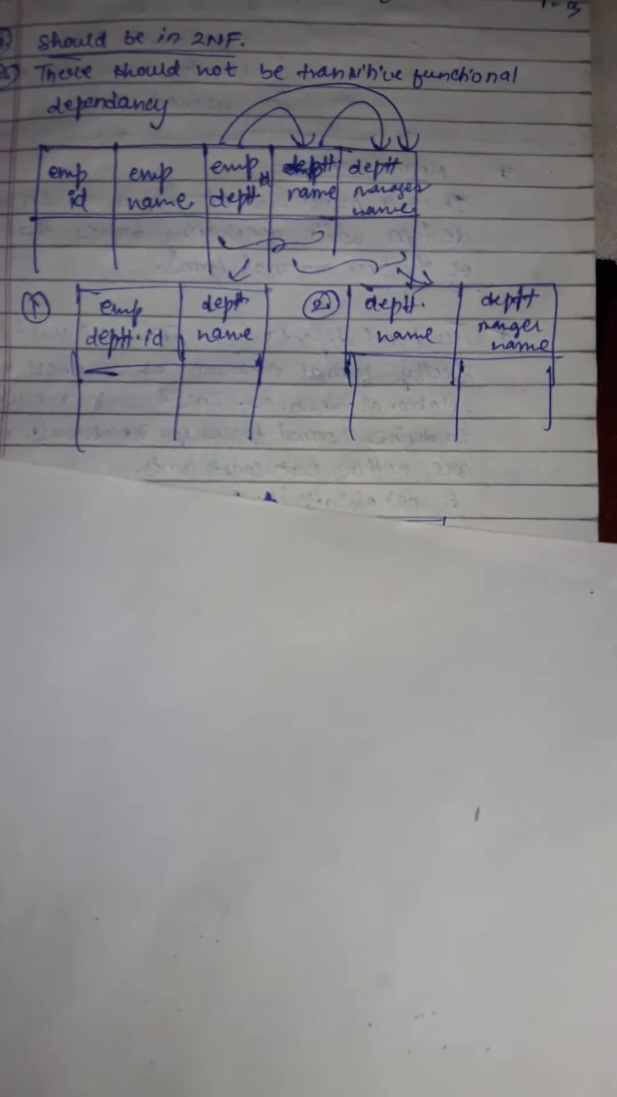
scroll("down", 3)
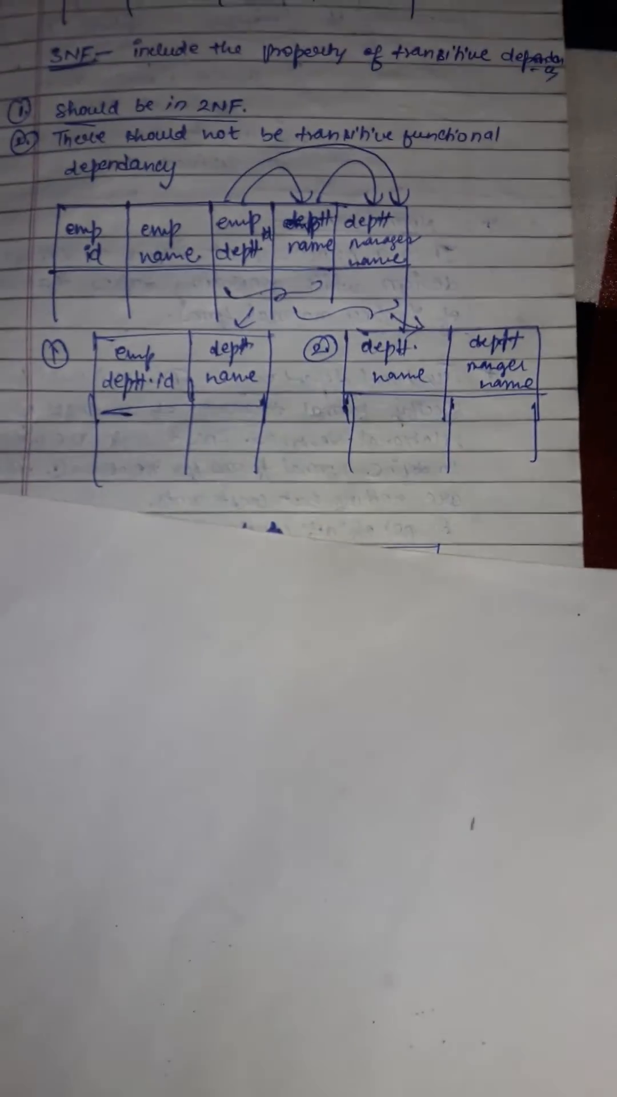
scroll("down", 3)
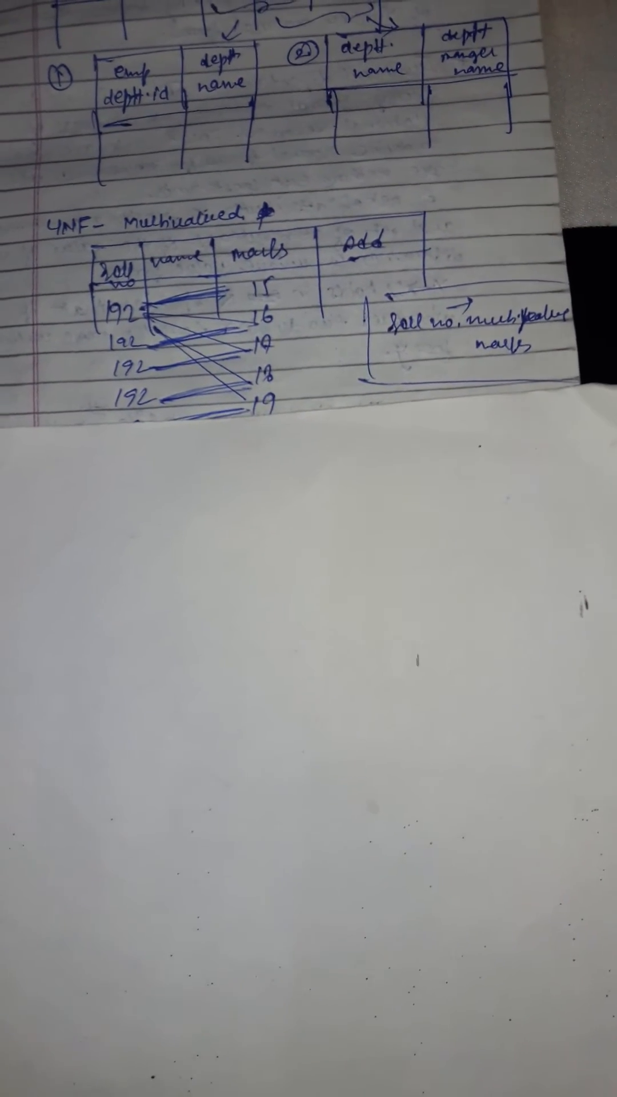
scroll("down", 3)
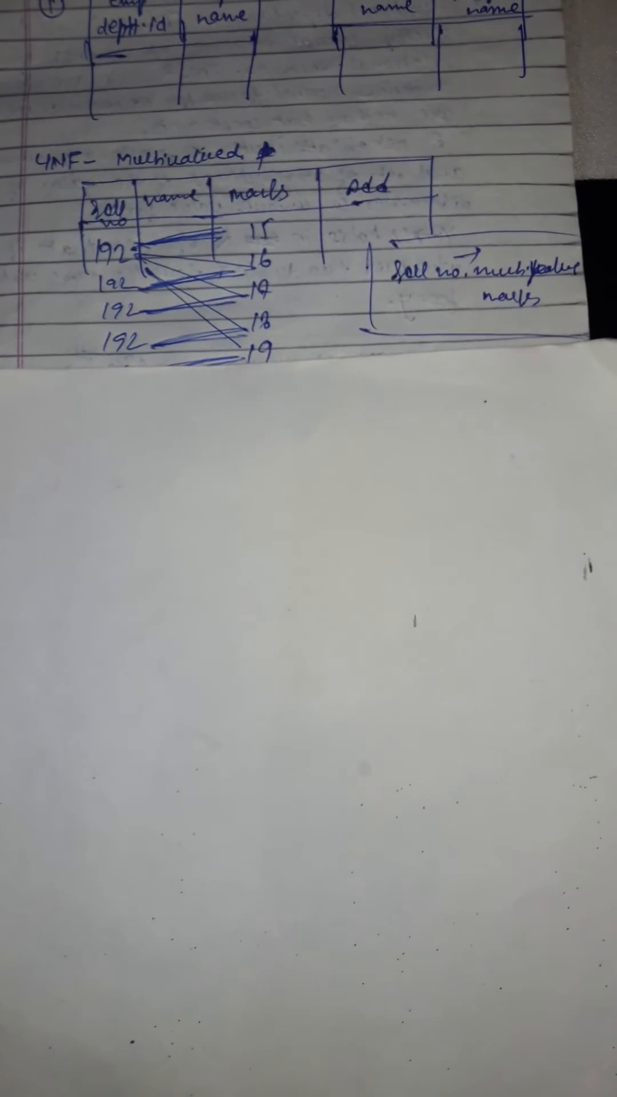